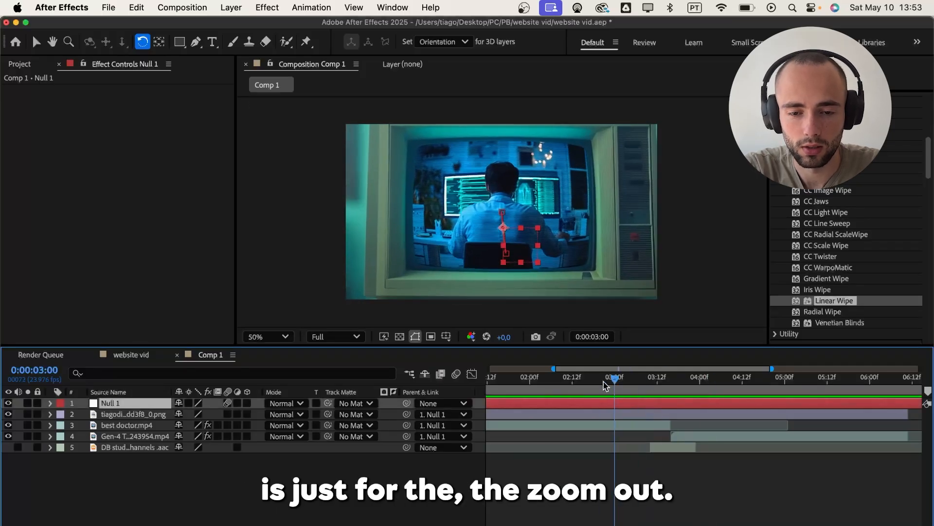
- Apply Noise to the adjustment layer and search Effects & Presets for 'turb'
{"action": "left_click", "coordinate": [598, 376]}
{"action": "type", "text": "noise"}
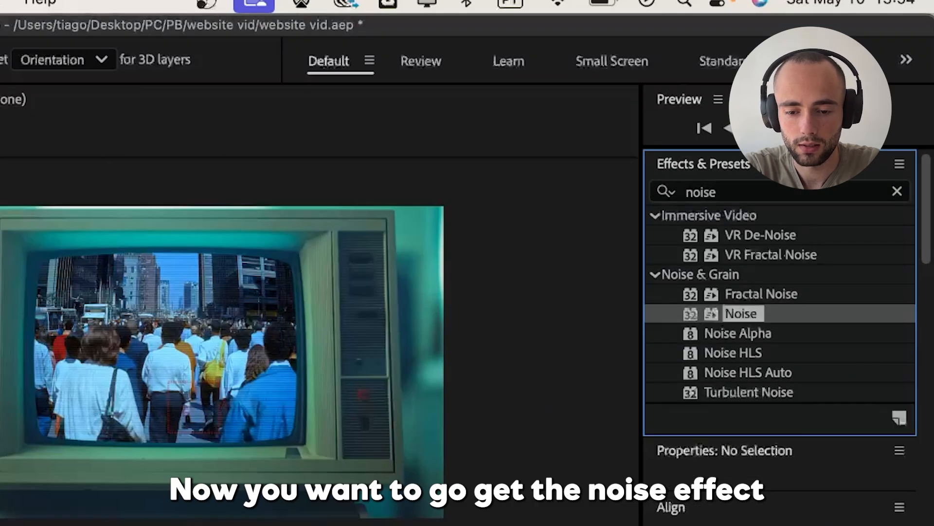
{"action": "type", "text": "turb"}
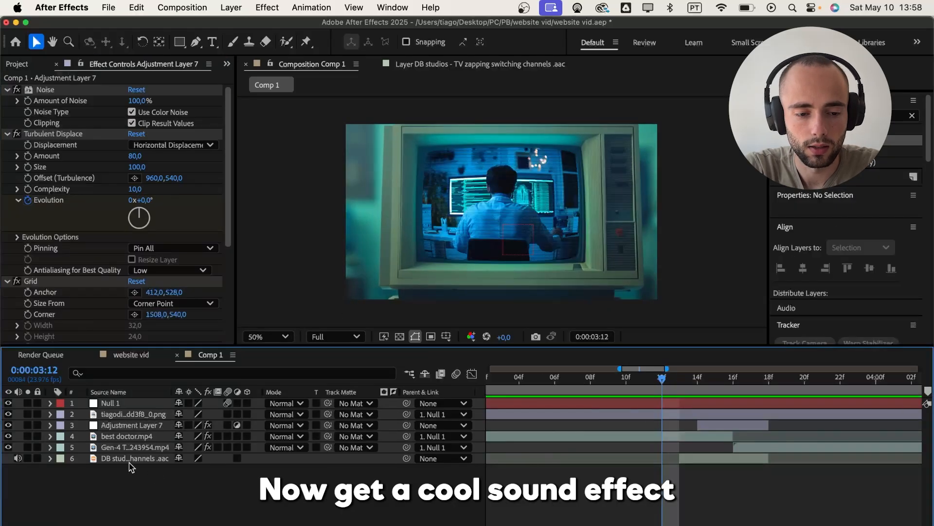
- Select the TV zapping channels sound layer in the timeline
{"action": "left_click", "coordinate": [135, 458]}
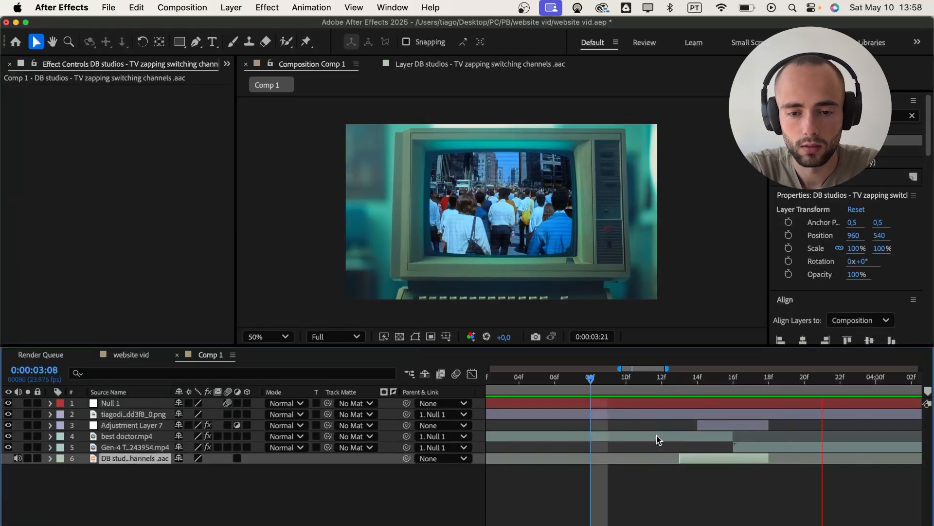